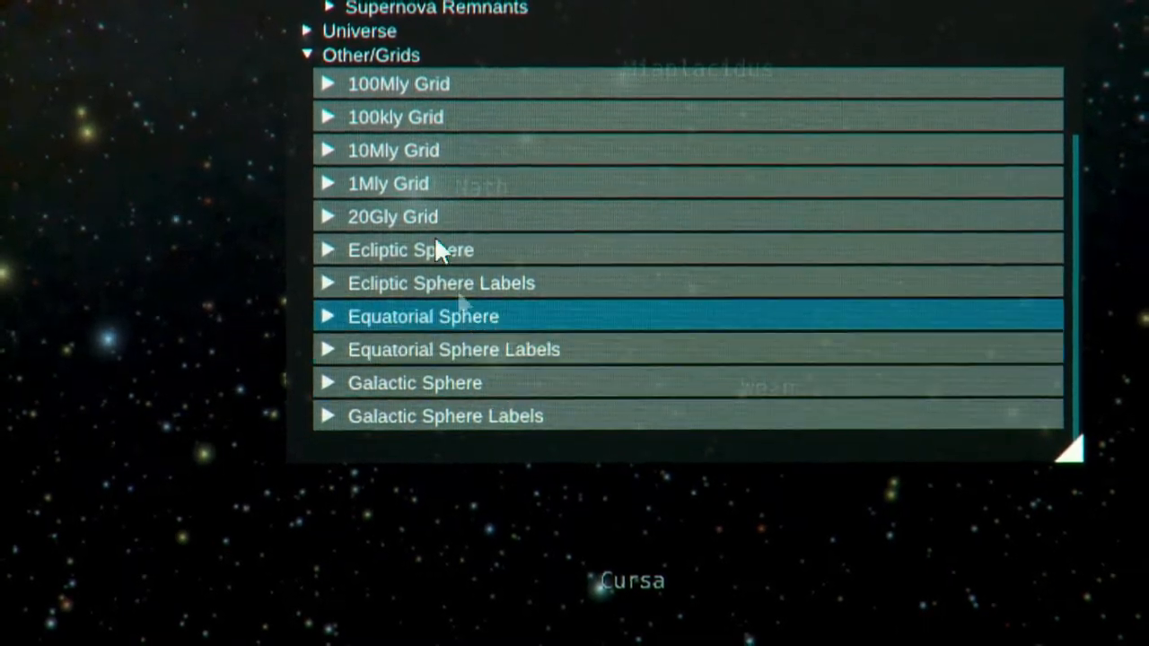
Step: Expand Equatorial Sphere under Other/Grids and tick Is Enabled to show the blue grid
left_click(370, 54)
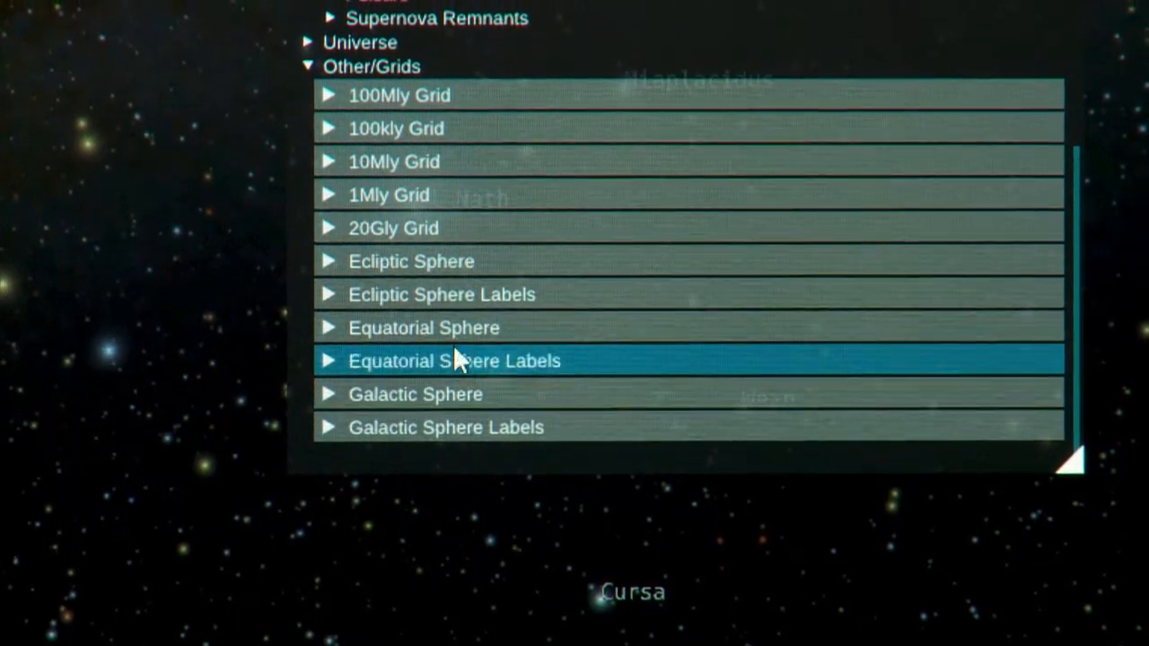
left_click(329, 328)
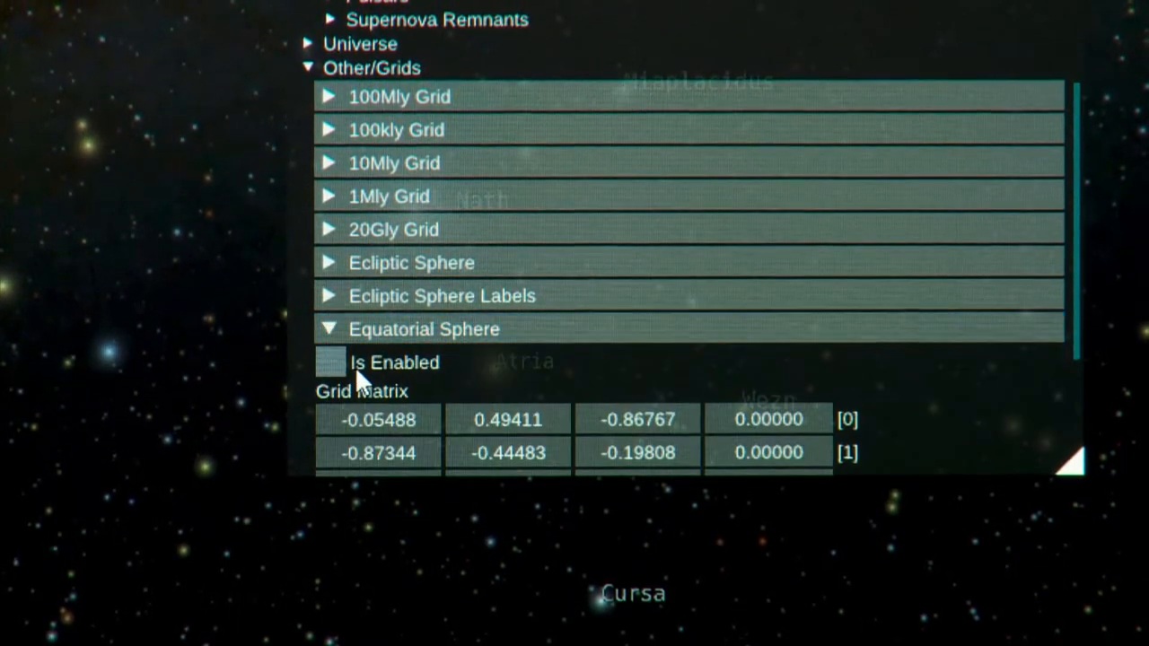
left_click(329, 362)
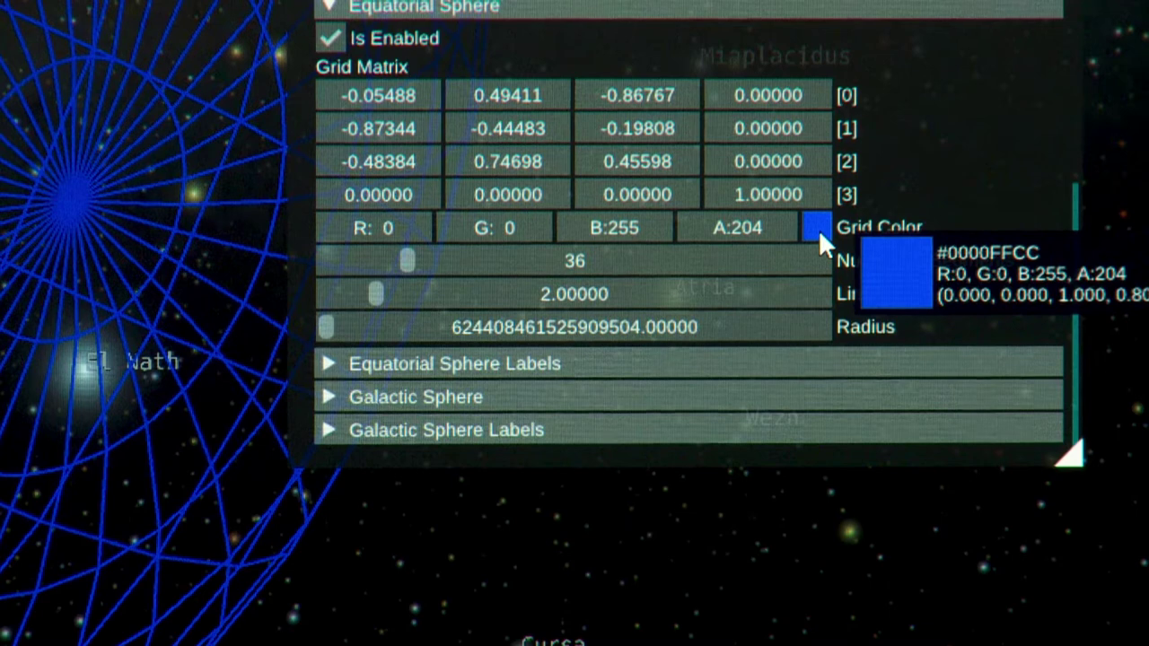
left_click(816, 226)
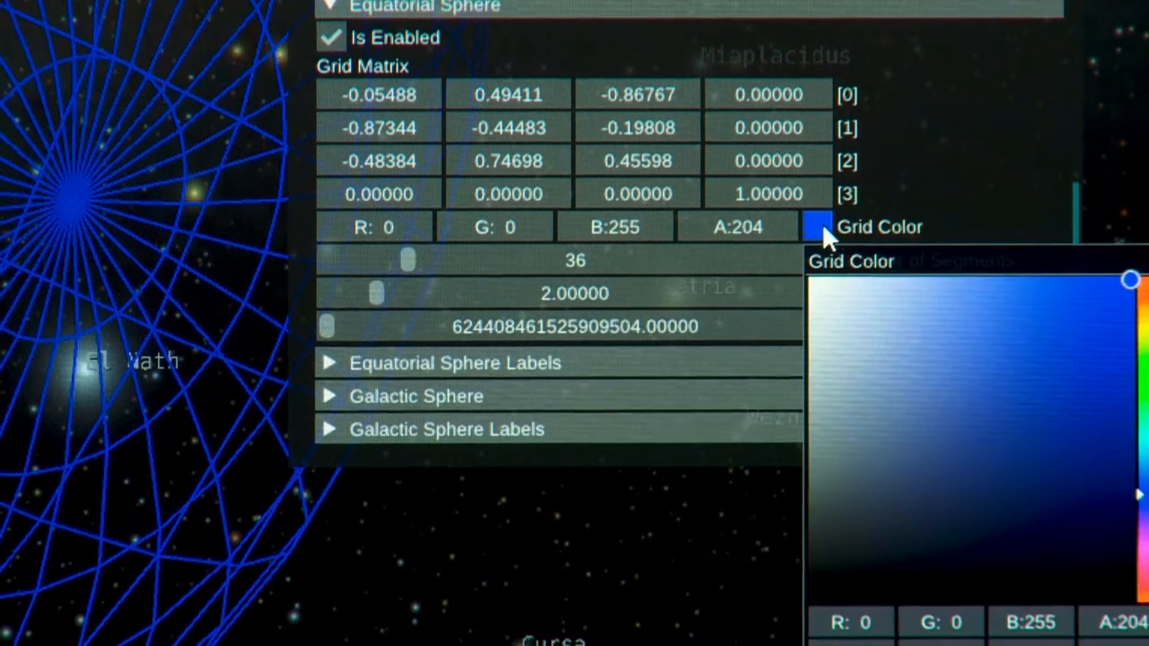
Step: Pick the light blue grid color (151, 151, 230) in the color picker
left_click(902, 305)
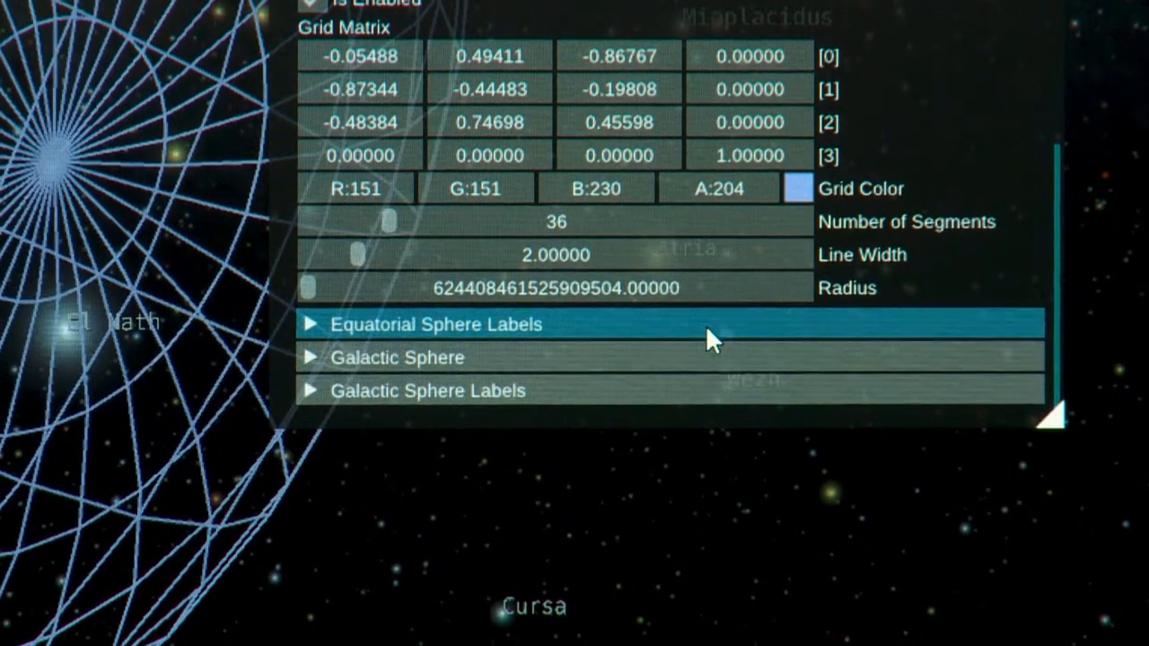
mouse_move(357, 256)
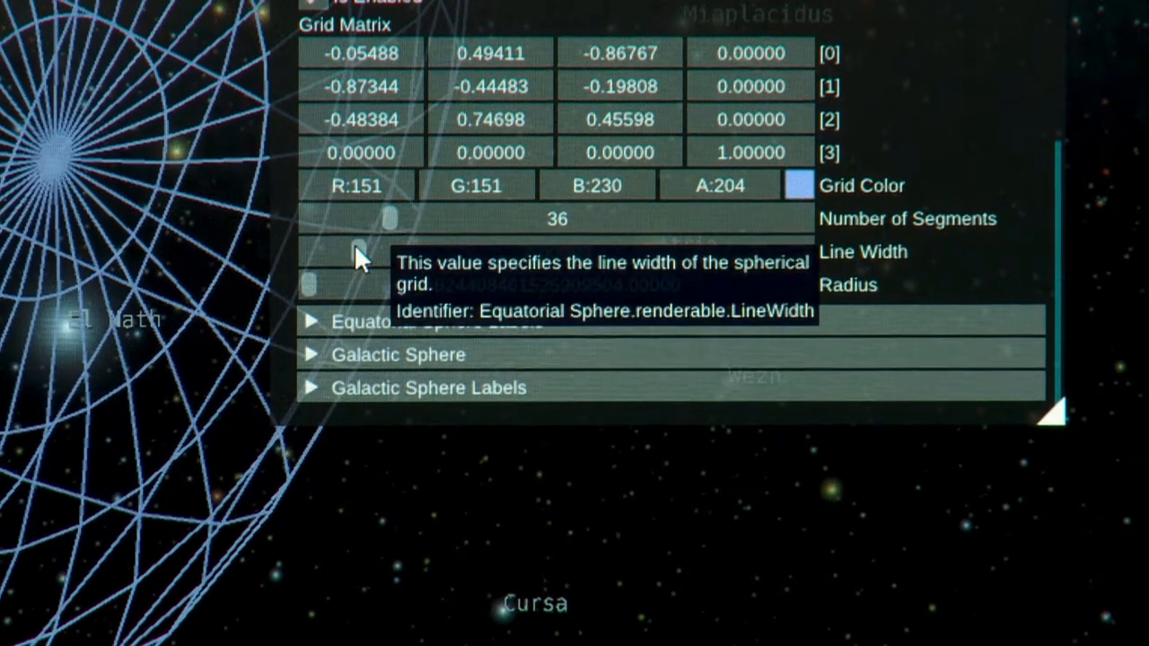